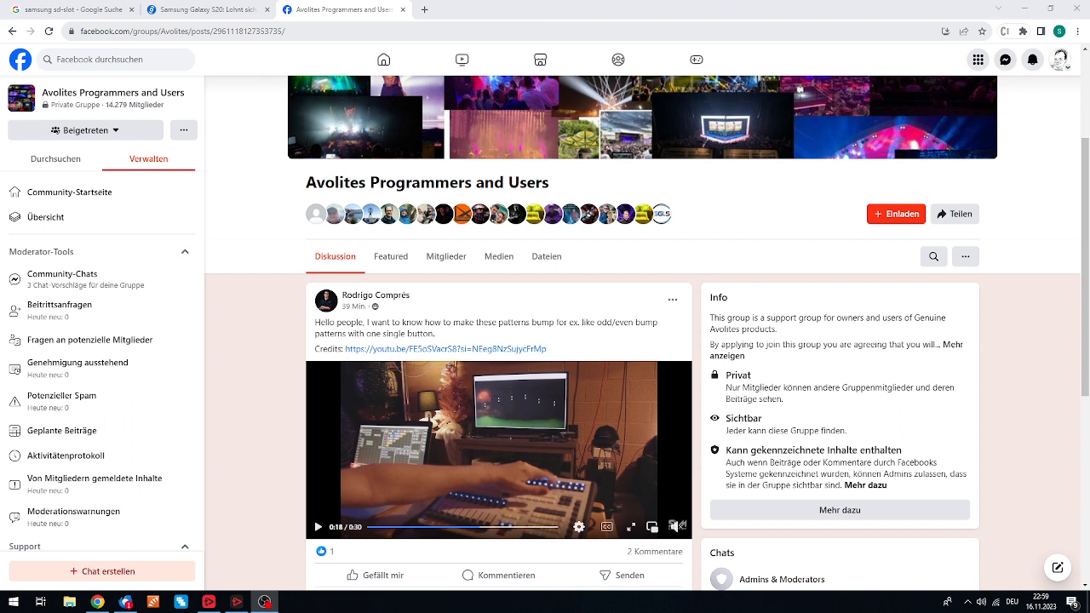
mouse_move(539, 197)
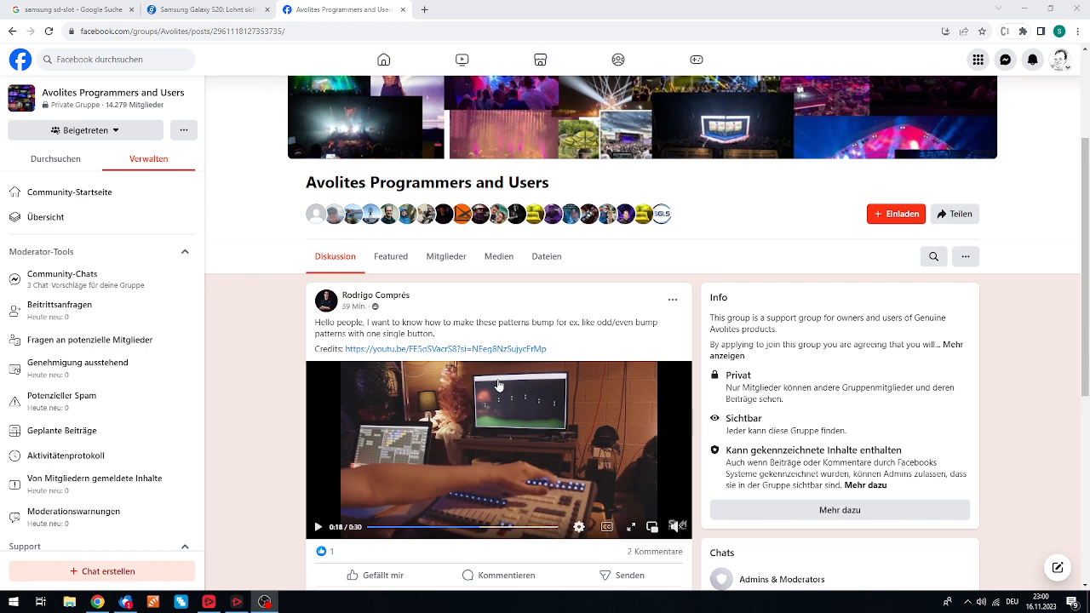
mouse_move(533, 448)
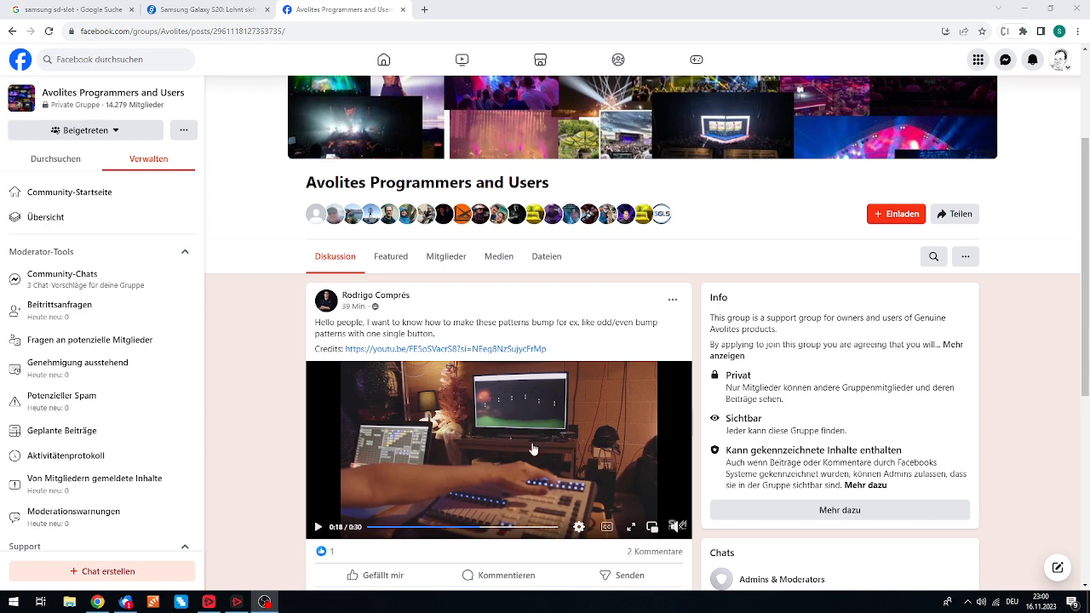
mouse_move(647, 360)
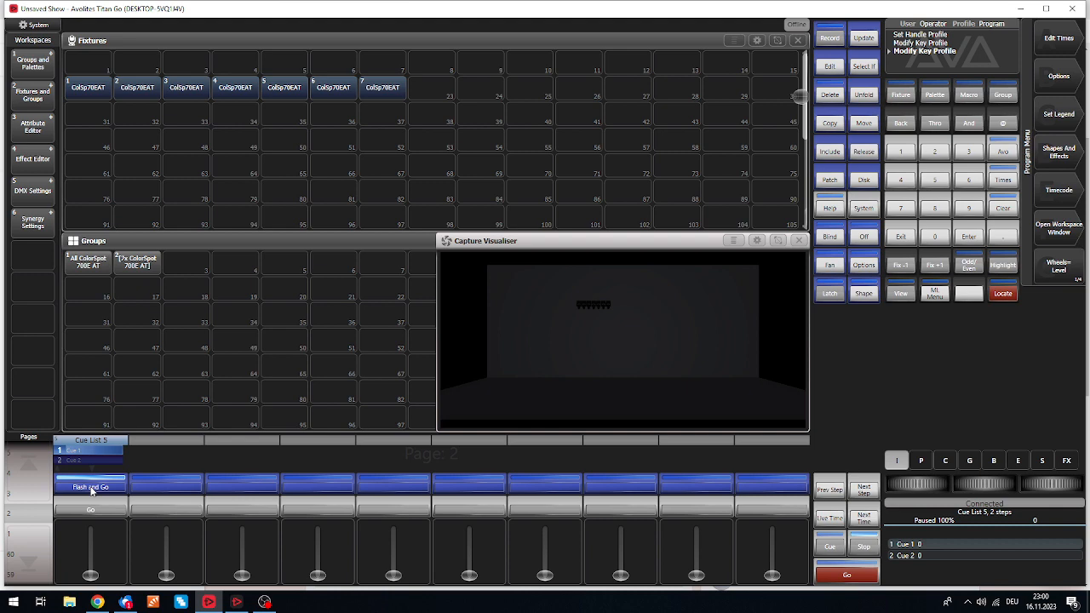
Fire Cue List 5's Flash and Go key twice, bumping the odd then even dimmers.
click(91, 486)
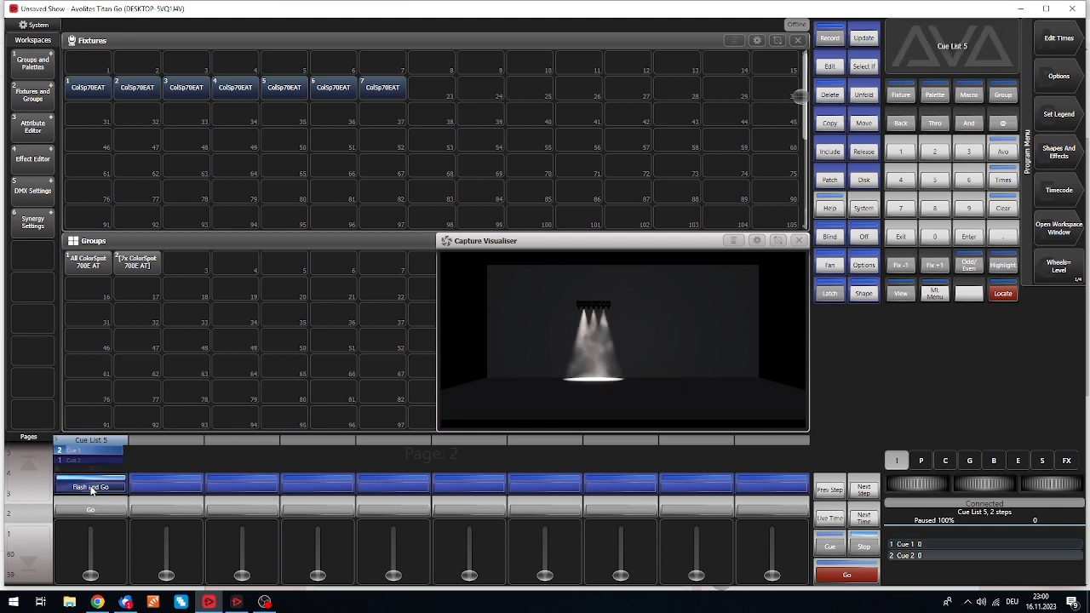
click(91, 486)
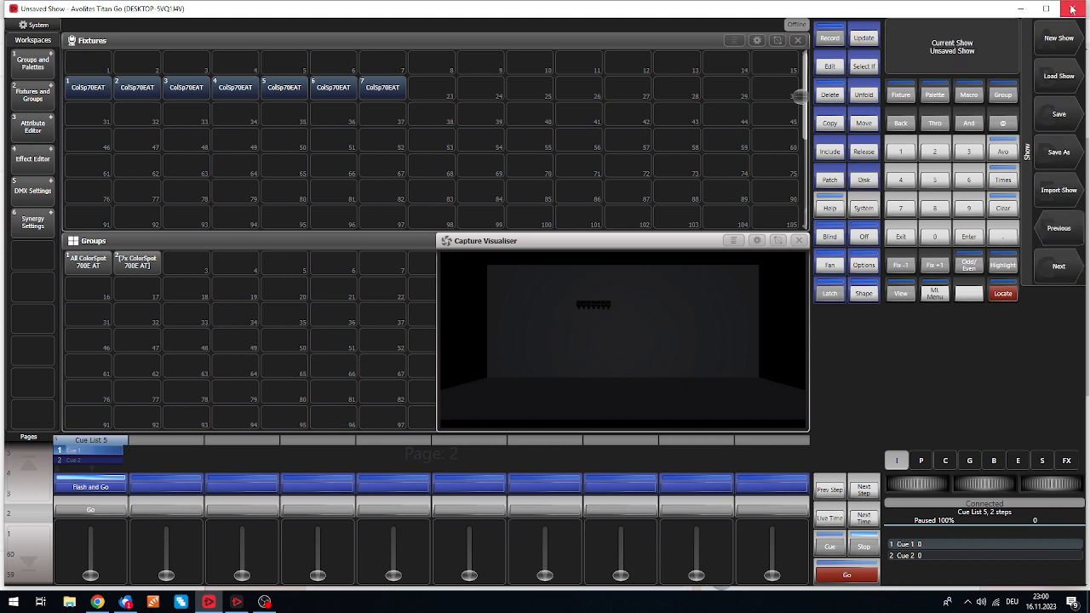
Create a New Show, confirming to discard the current one.
click(1058, 37)
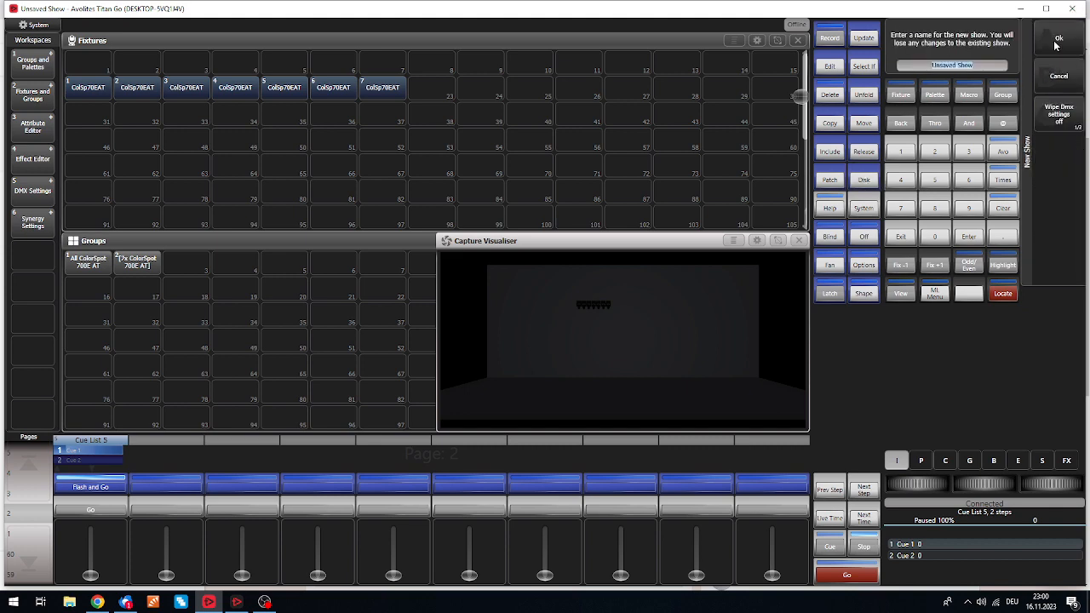
click(1057, 38)
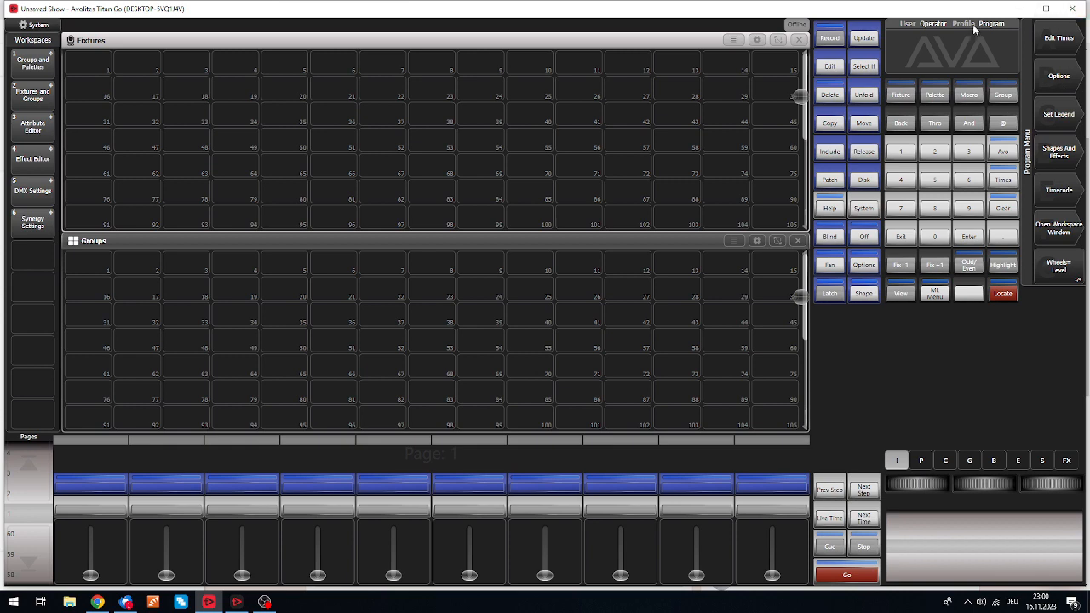
mouse_move(865, 135)
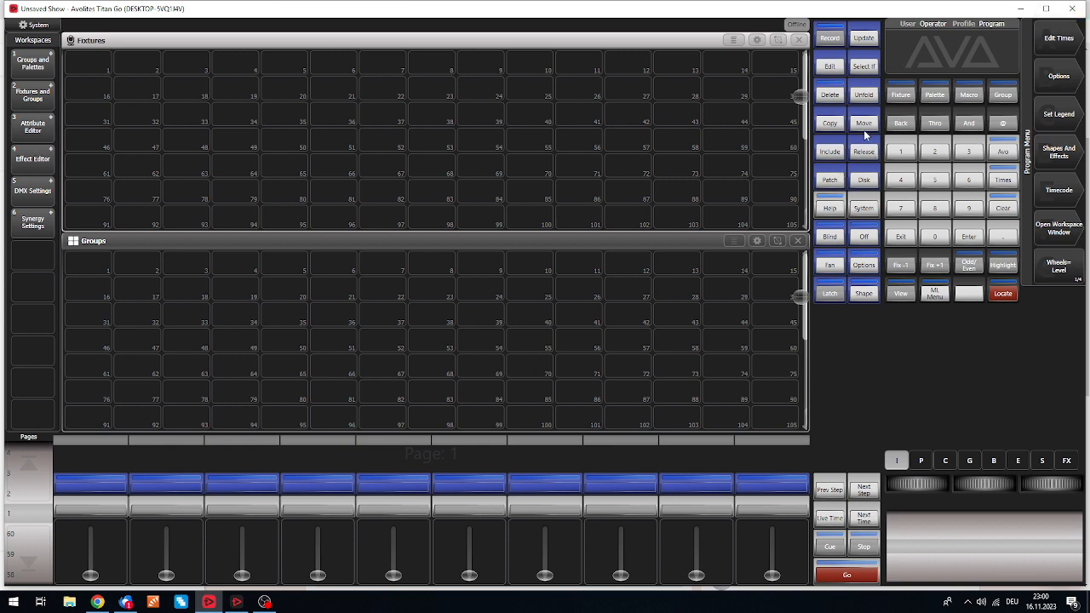
mouse_move(809, 239)
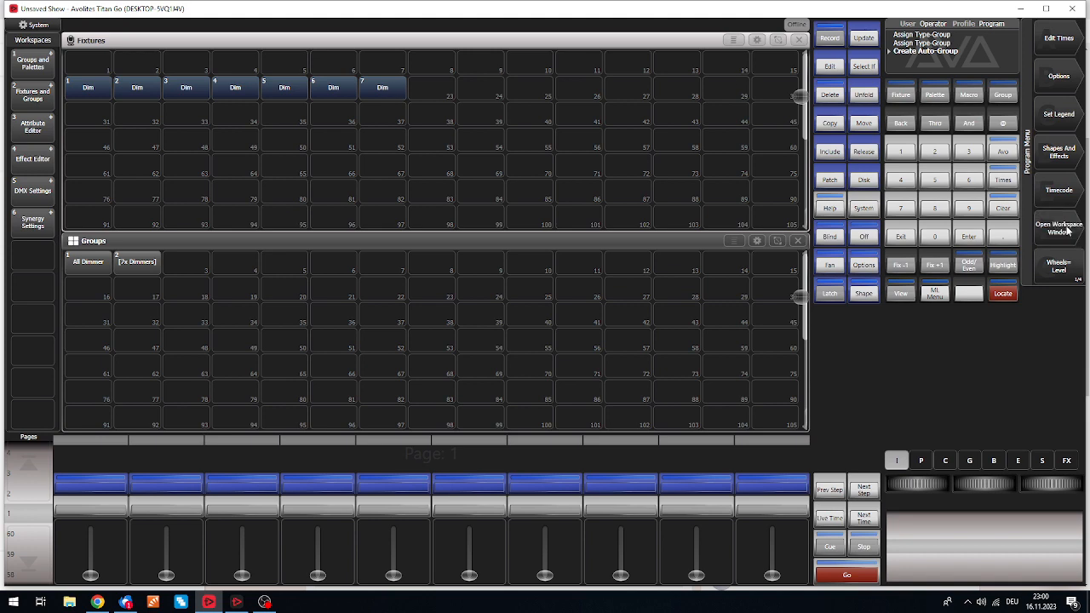
Show the Capture Visualiser with the odd All Dimmer fixtures at 100% and begin recording.
click(1057, 228)
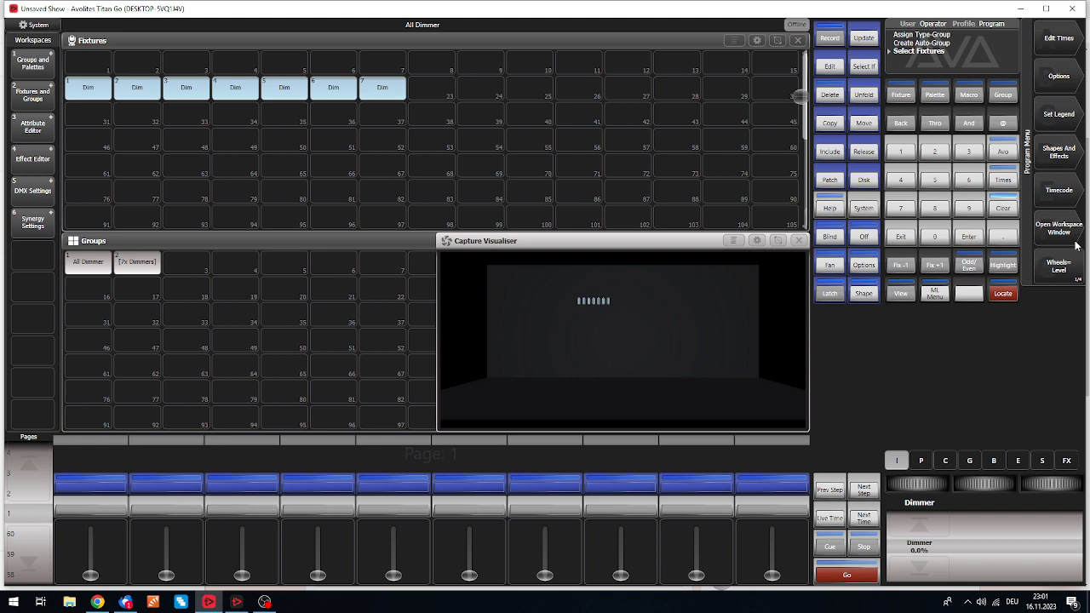
mouse_move(952, 352)
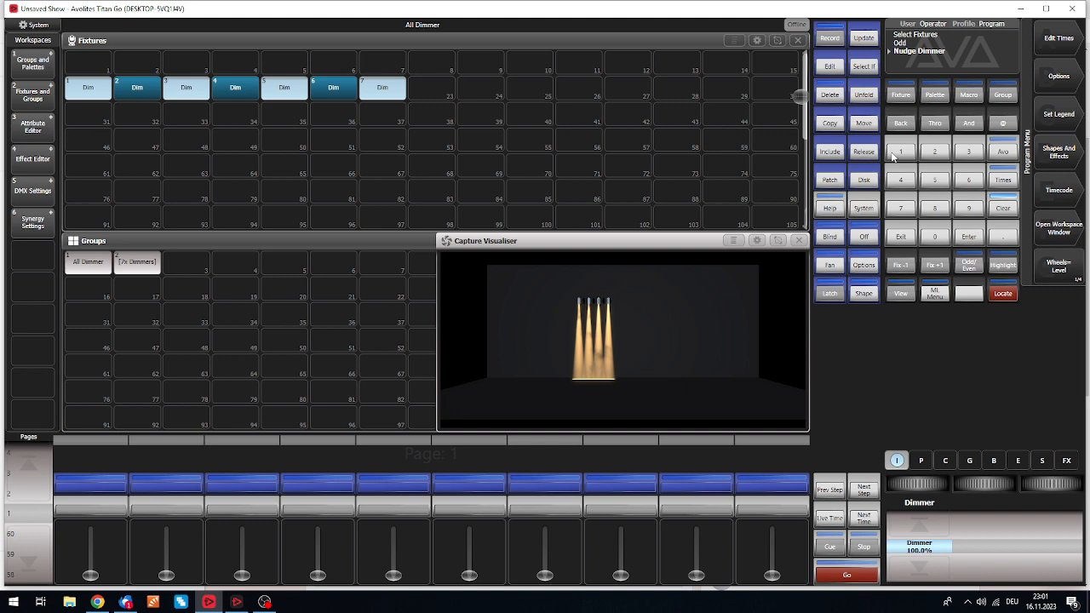
click(828, 38)
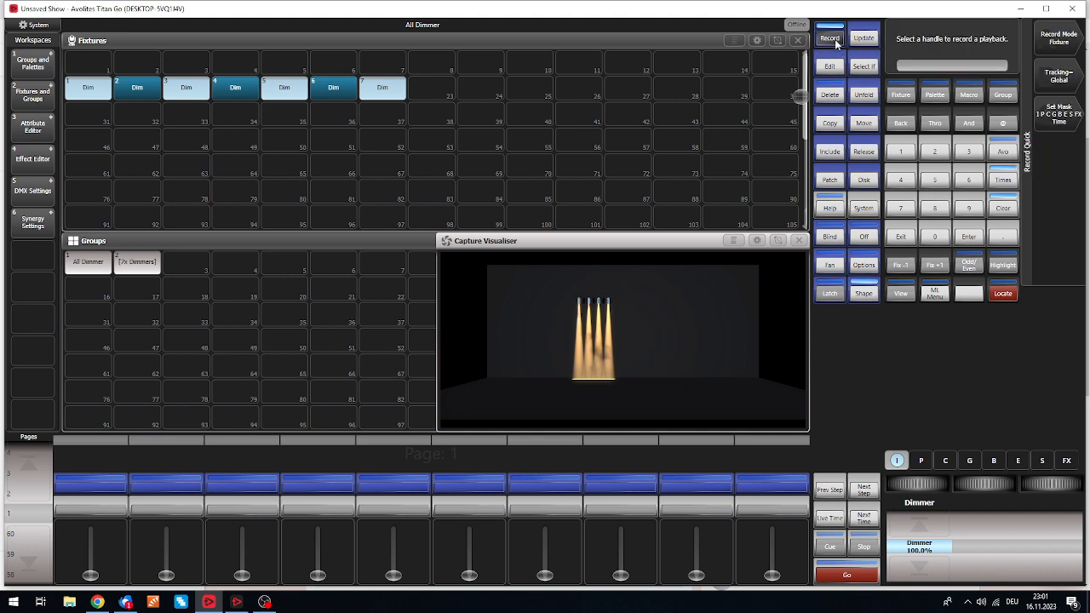
Record the odd-dimmer look as cue 1 of a new cue list on a playback handle.
click(828, 36)
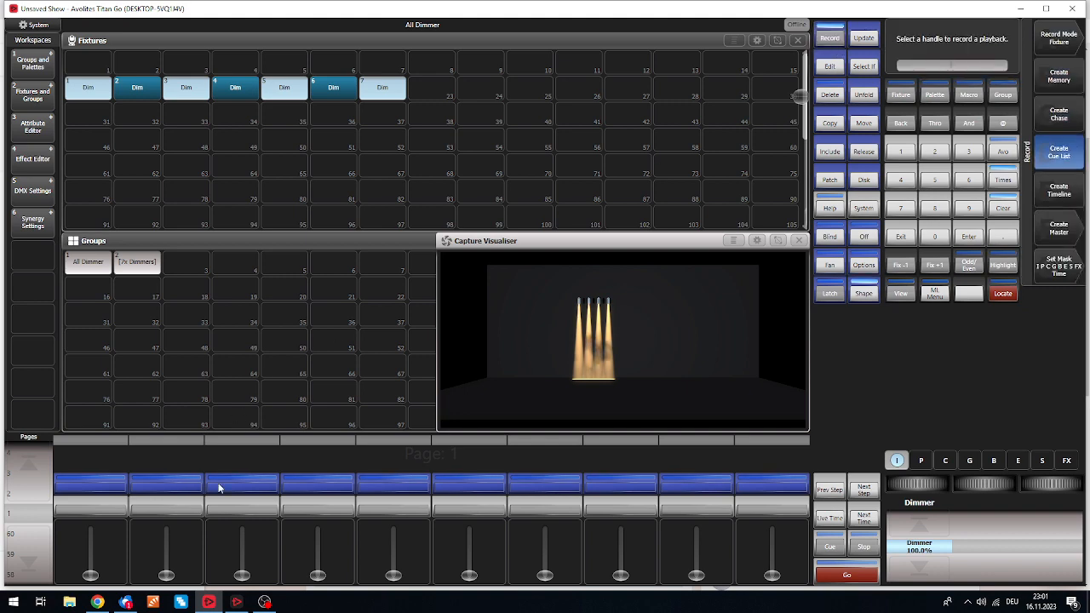
click(1057, 151)
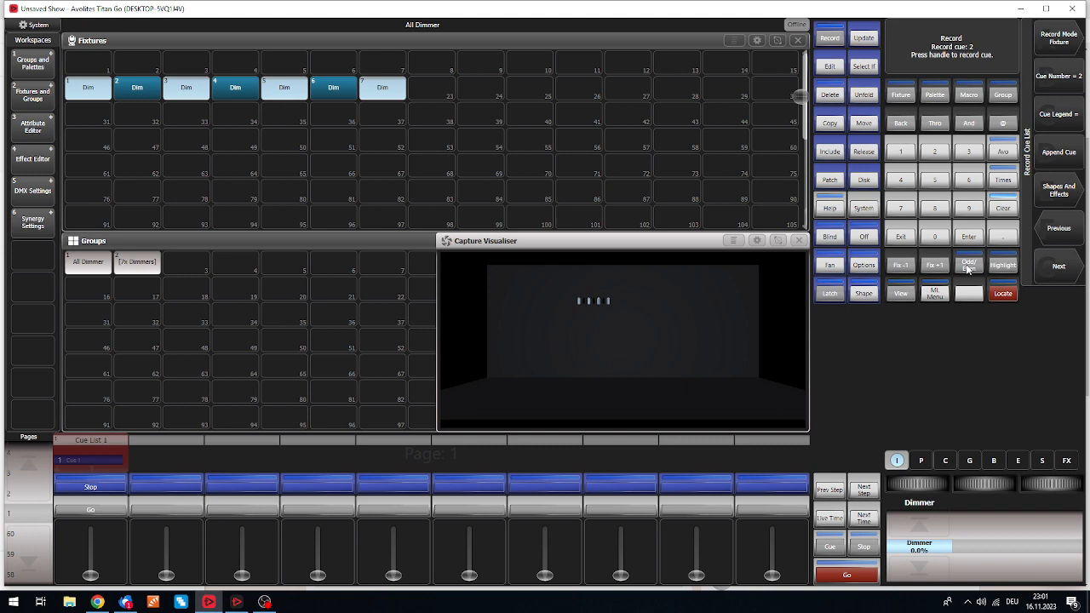
Select the even dimmers via the Odd/Even pattern and bring them to full for cue 2.
click(968, 265)
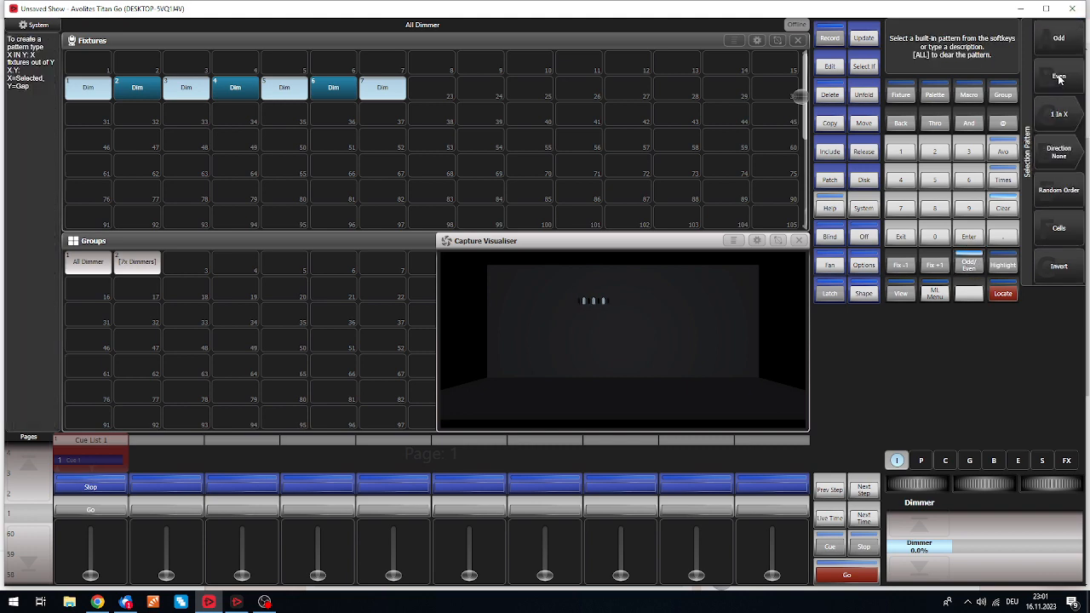
click(828, 38)
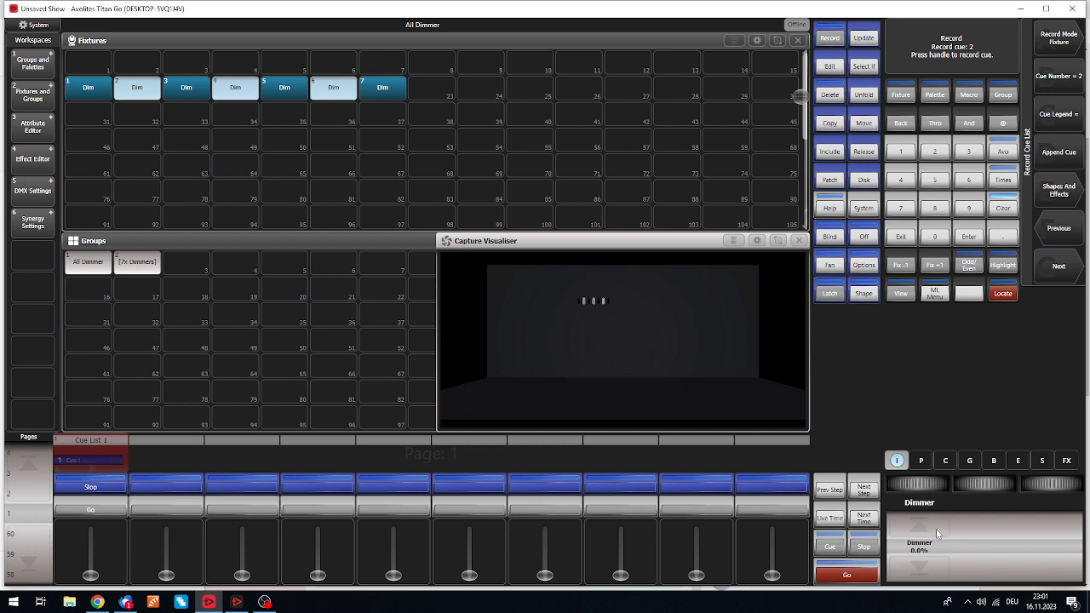
click(1003, 293)
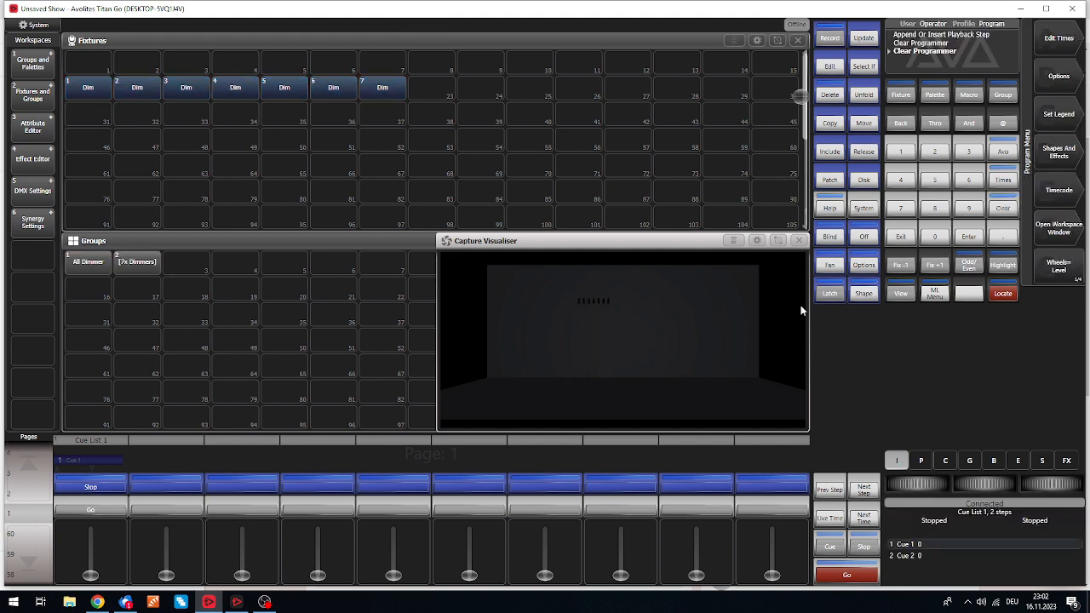
mouse_move(1058, 76)
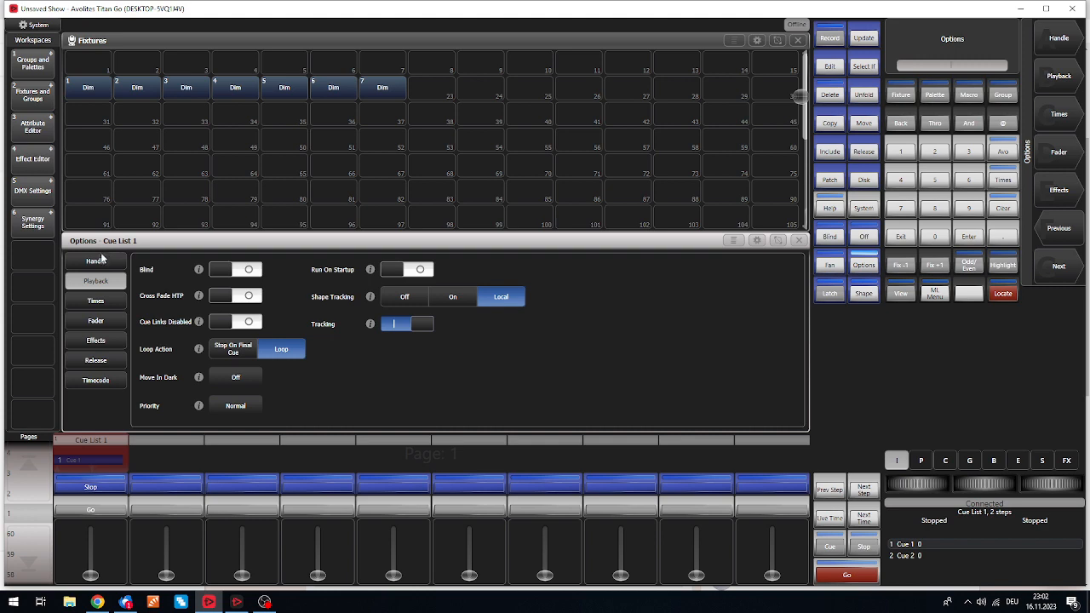
Under Cue List 1's Handle options, create its own key profile and select the Blue Key.
click(95, 261)
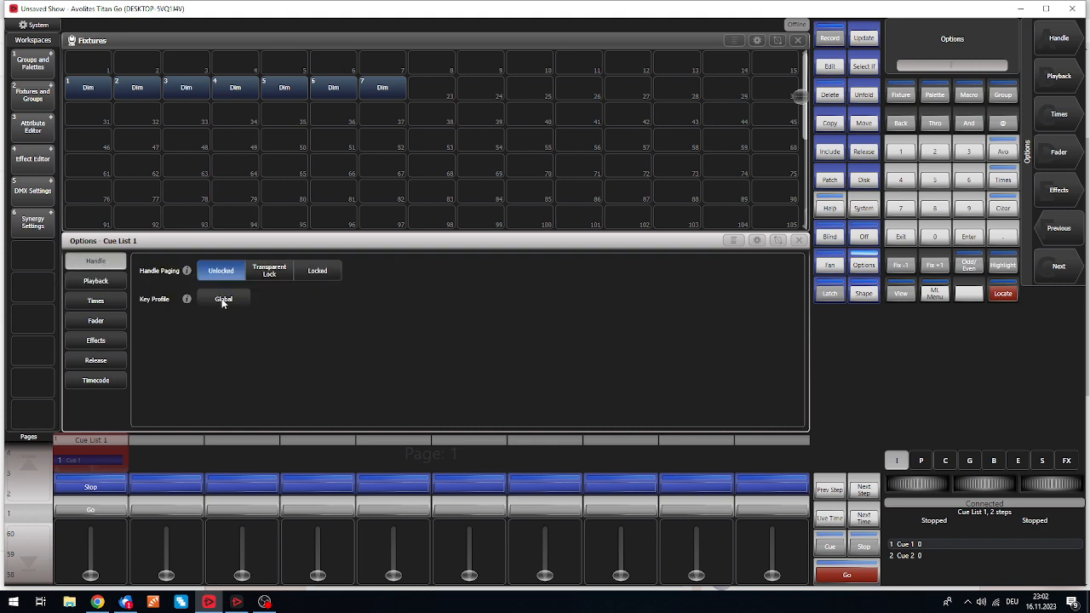
click(222, 298)
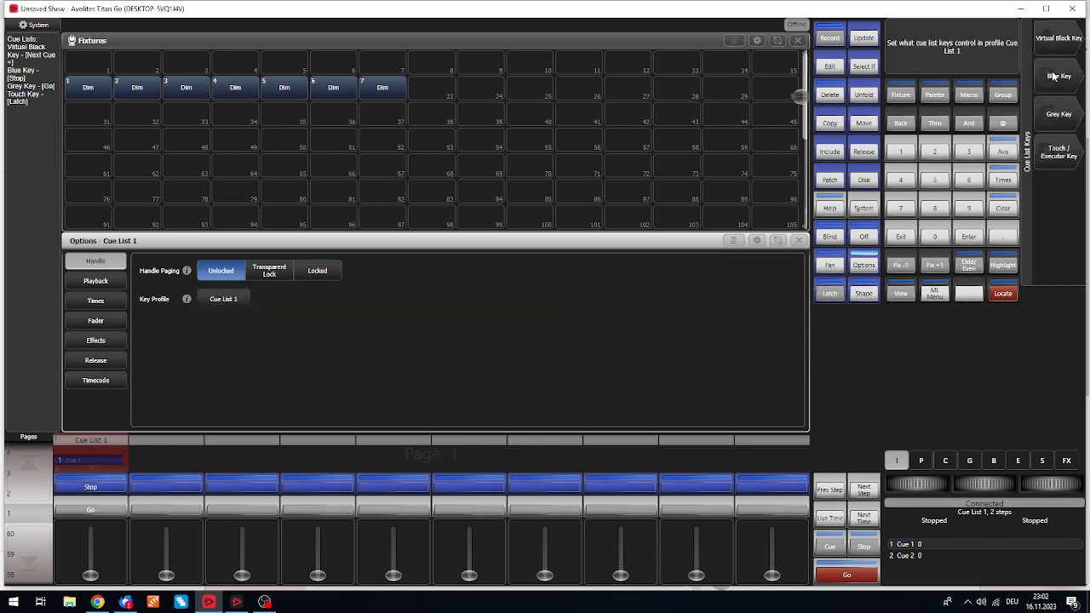
mouse_move(1059, 88)
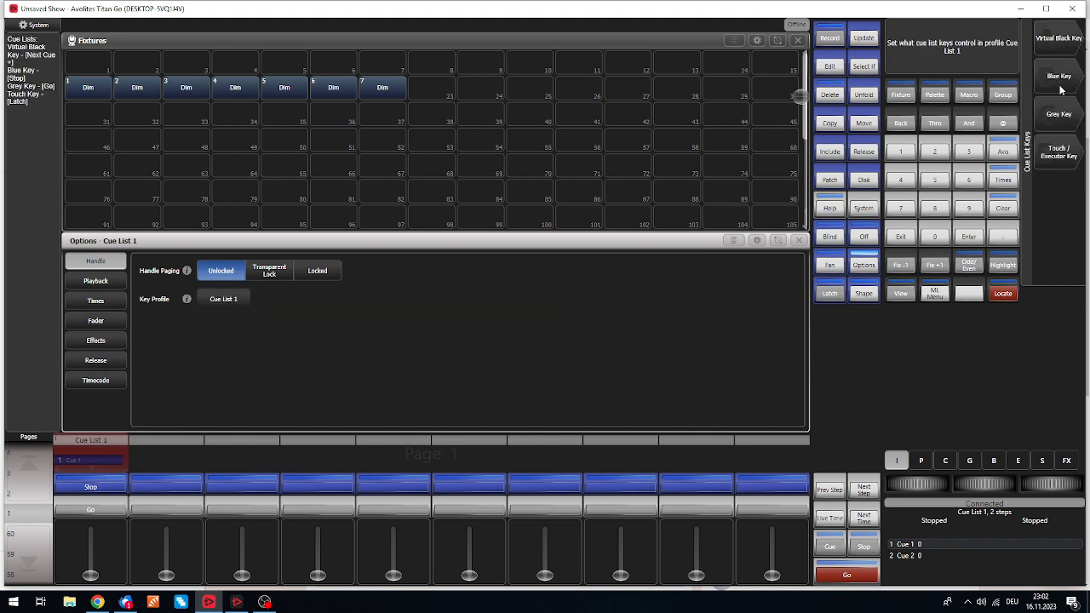
click(1058, 75)
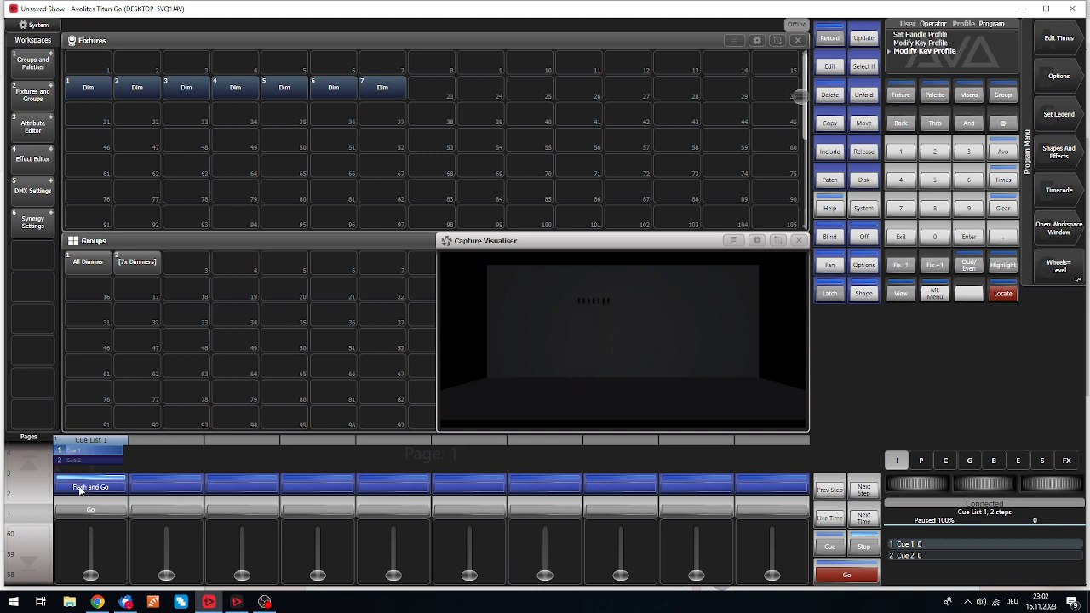
Use the reassigned Flash and Go blue key to bump the odd then even dimmers.
click(90, 486)
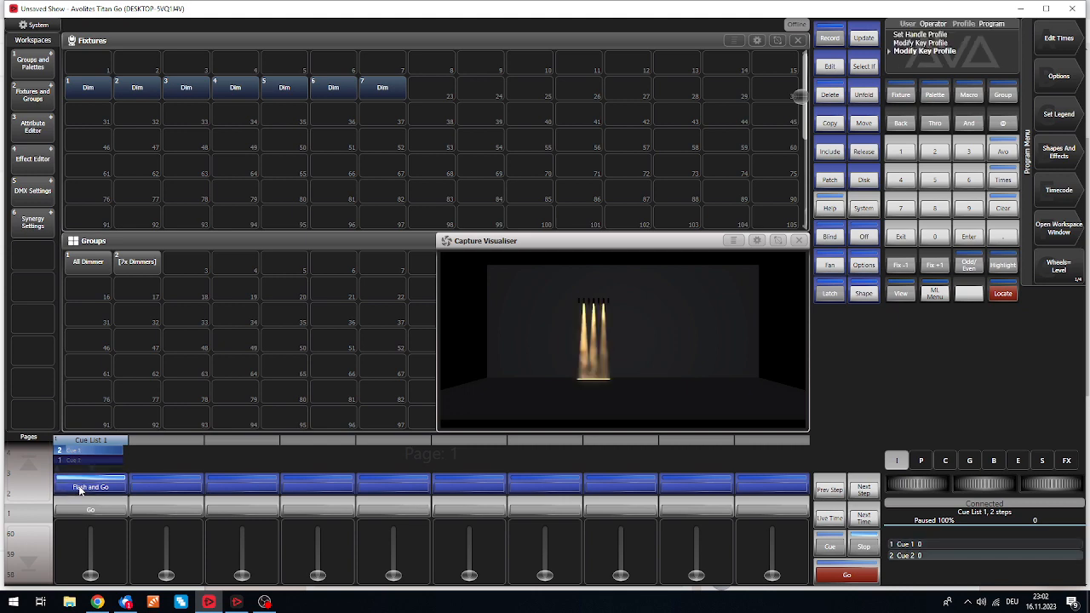
click(90, 486)
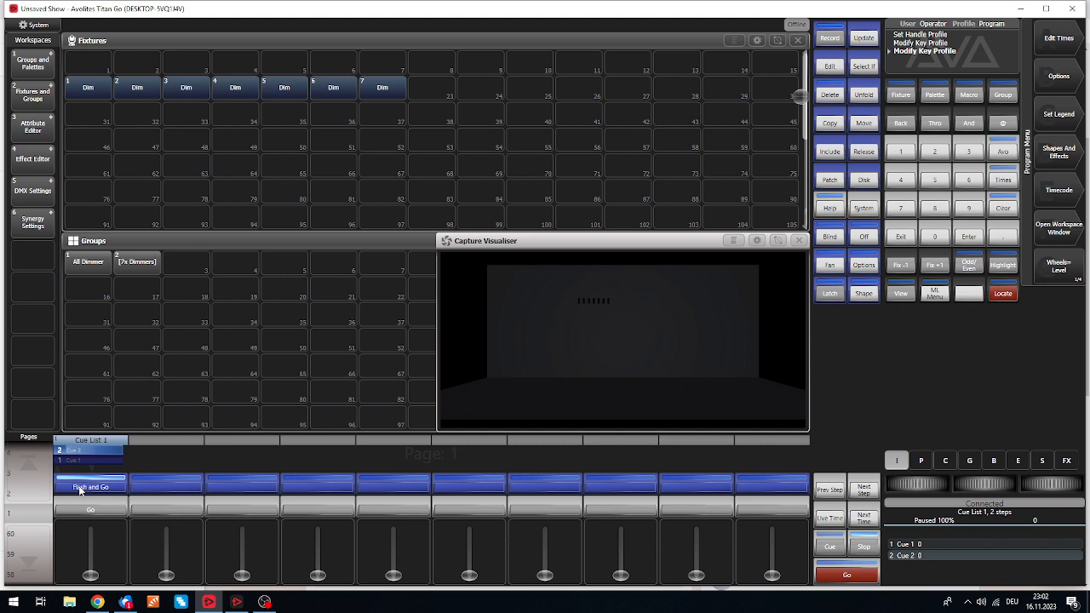
mouse_move(353, 437)
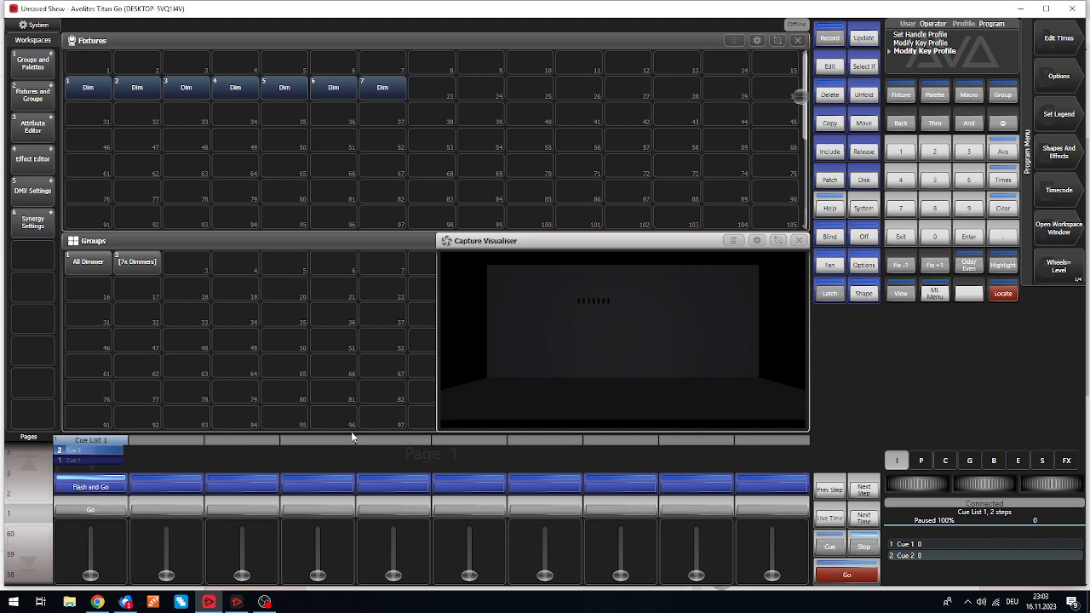
mouse_move(817, 395)
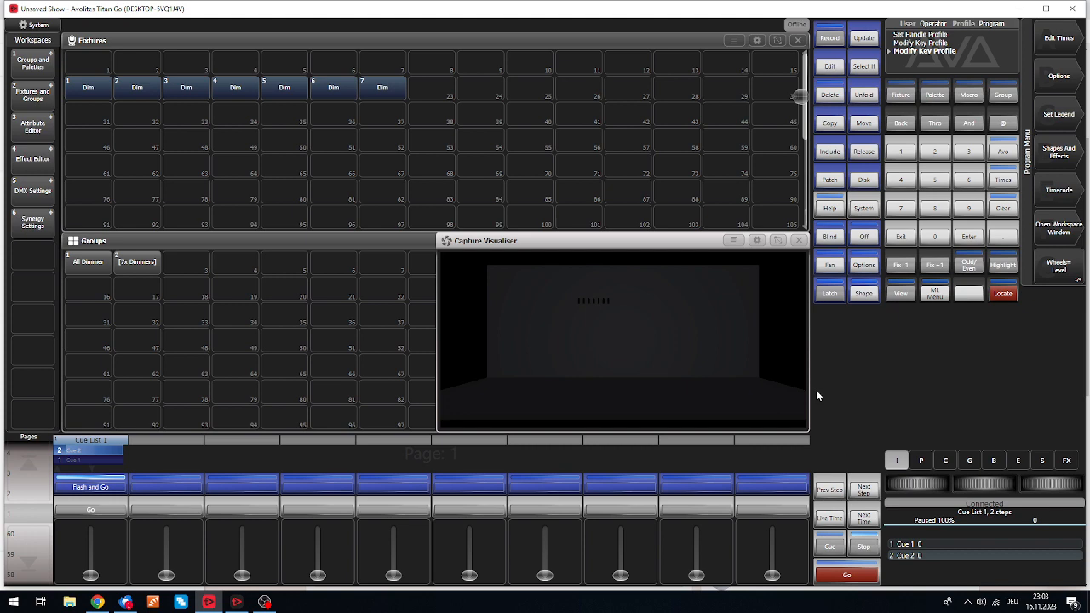